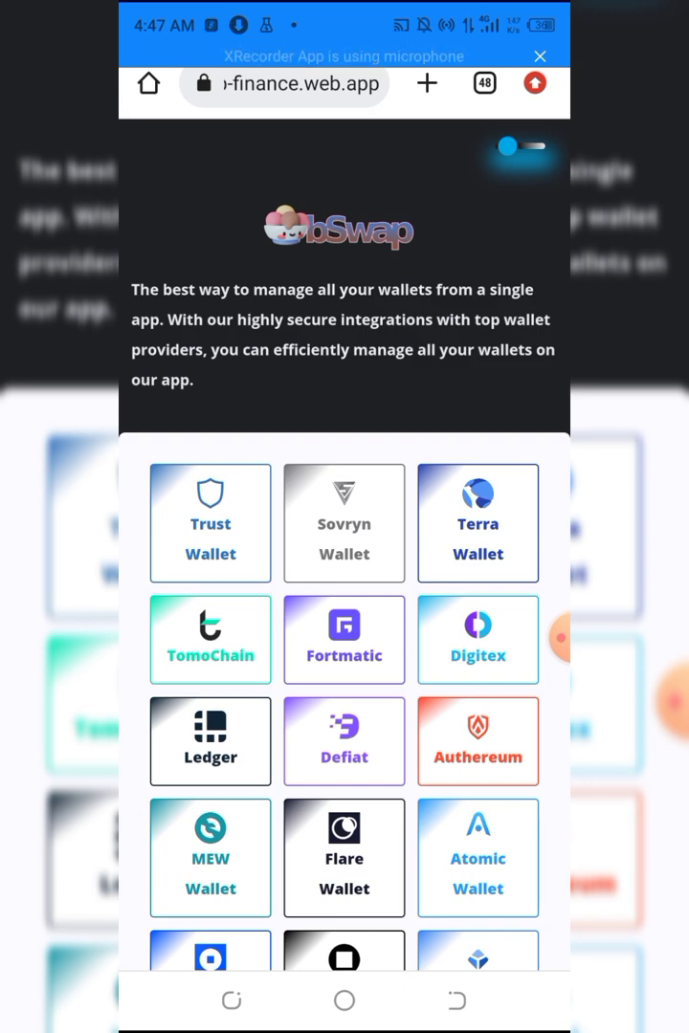
Step: Import a Trust Wallet by pasting the seed phrase into its import form
scroll("down", 3)
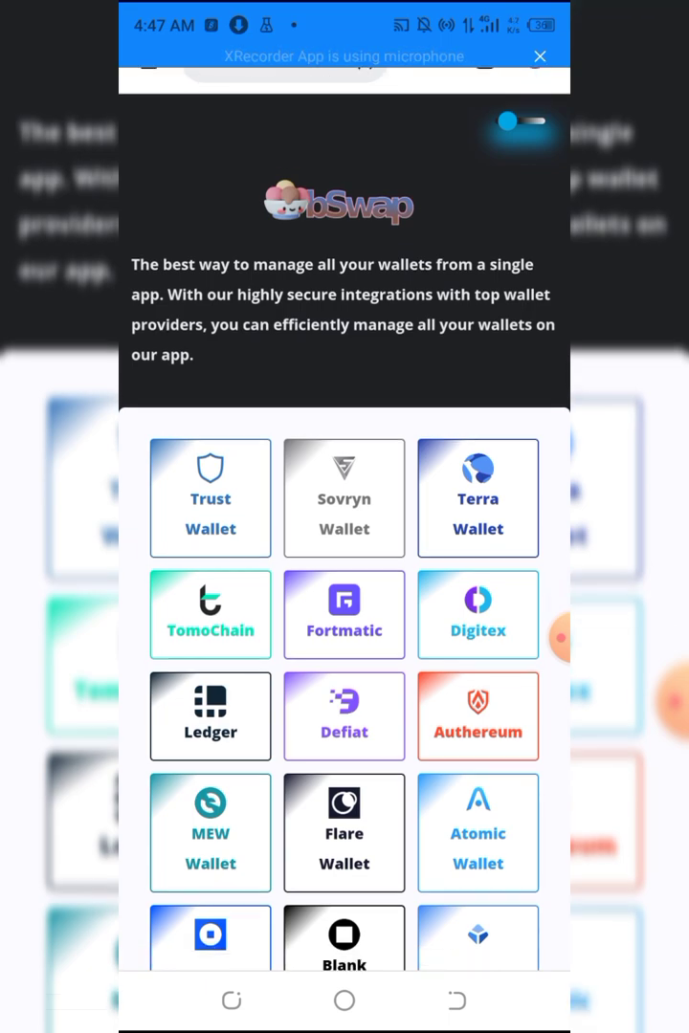
scroll("down", 3)
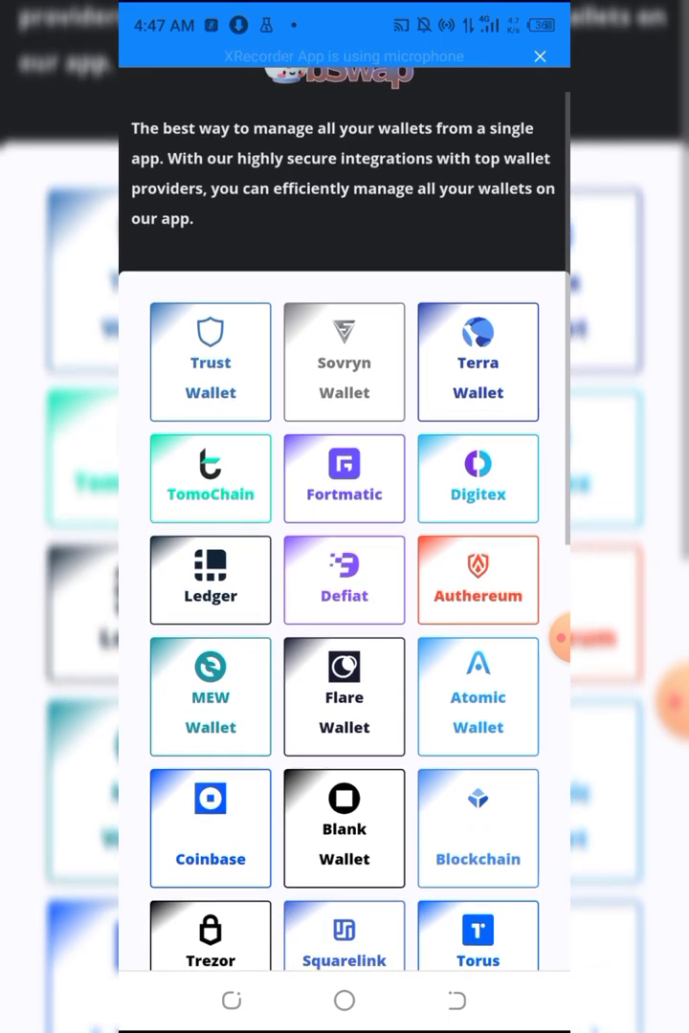
scroll("up", 3)
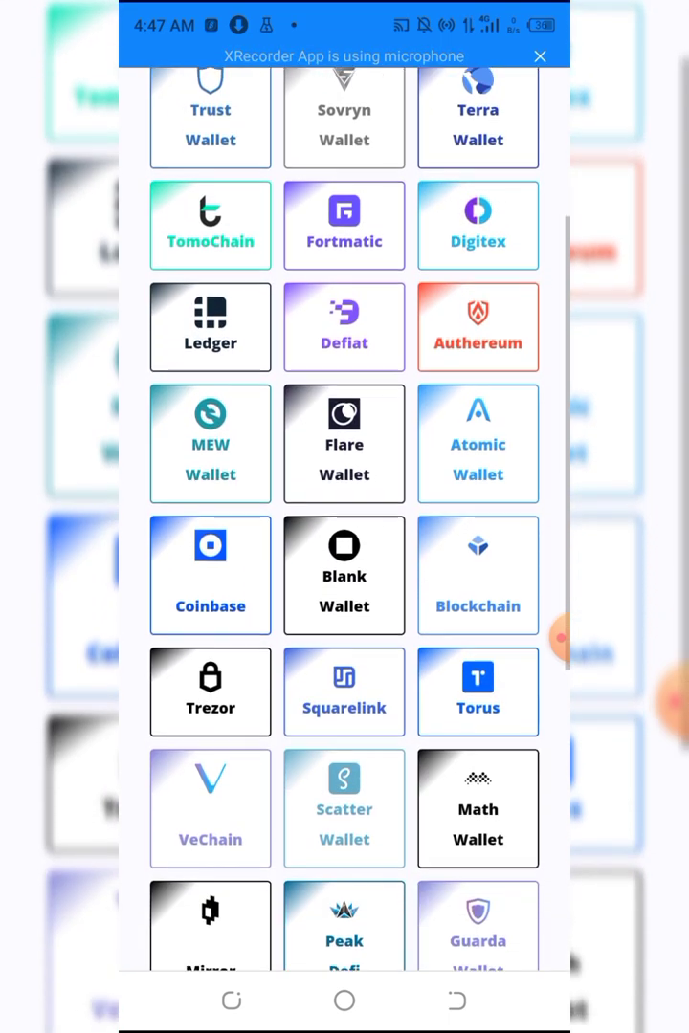
scroll("down", 3)
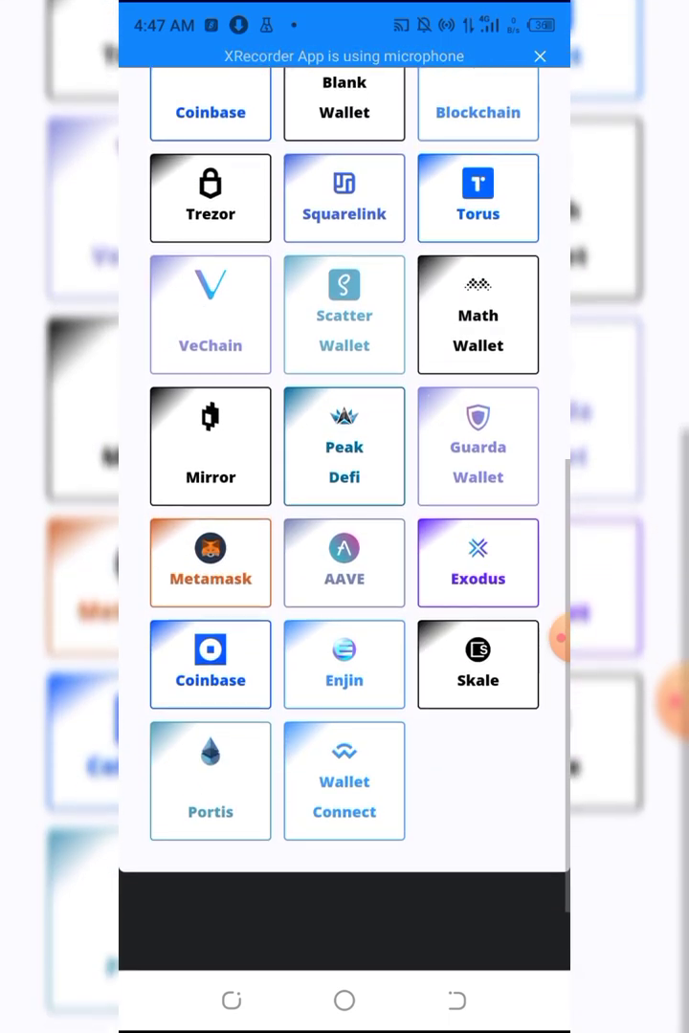
scroll("up", 3)
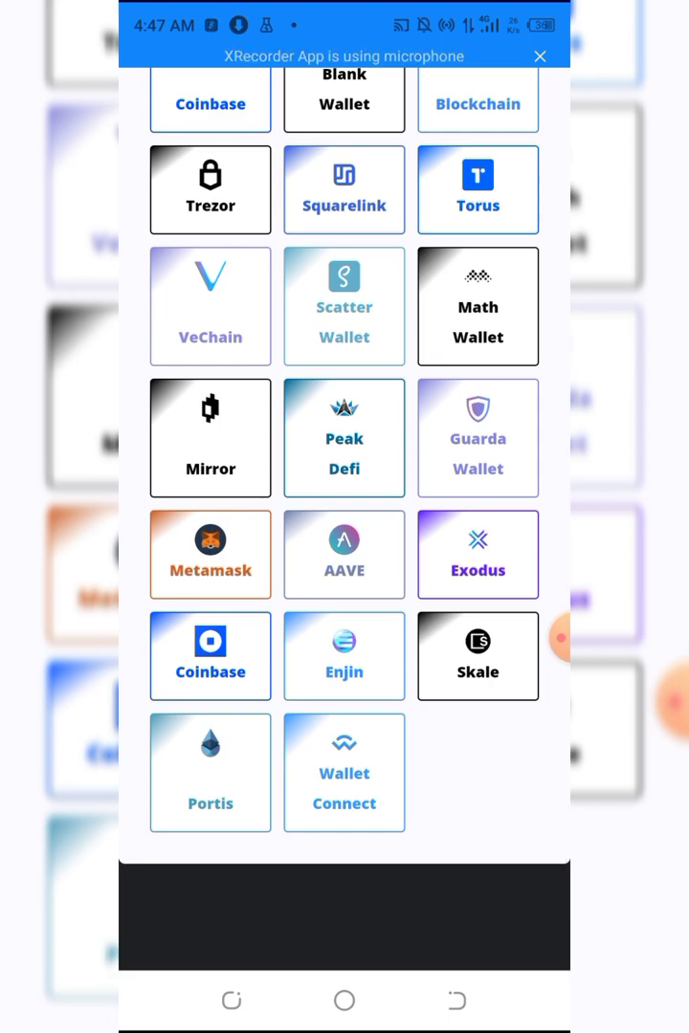
scroll("up", 3)
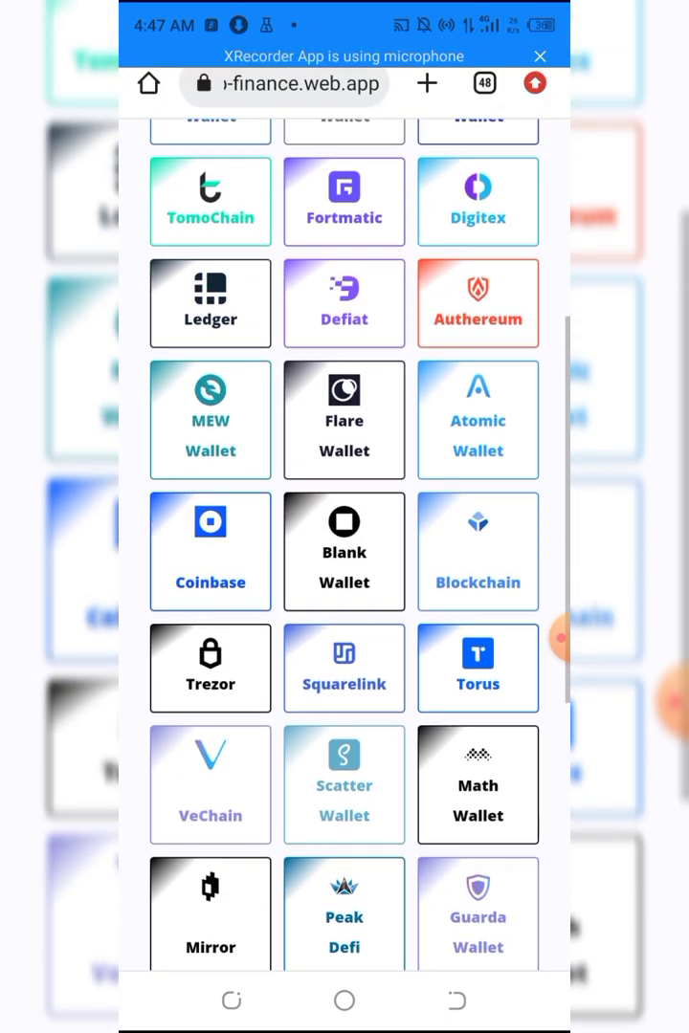
scroll("down", 3)
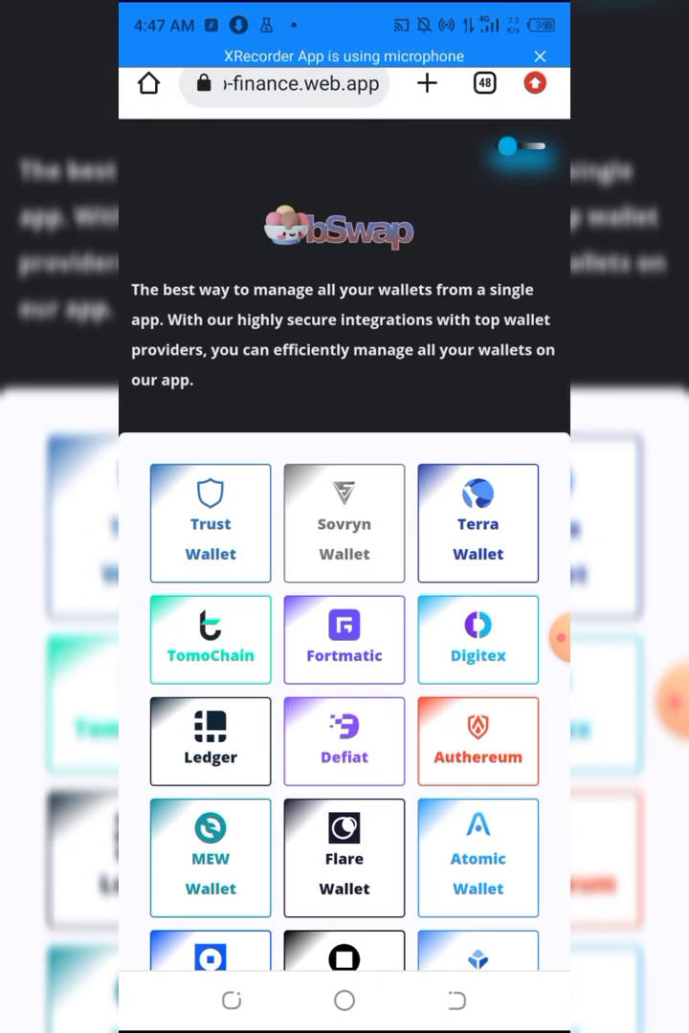
left_click(209, 523)
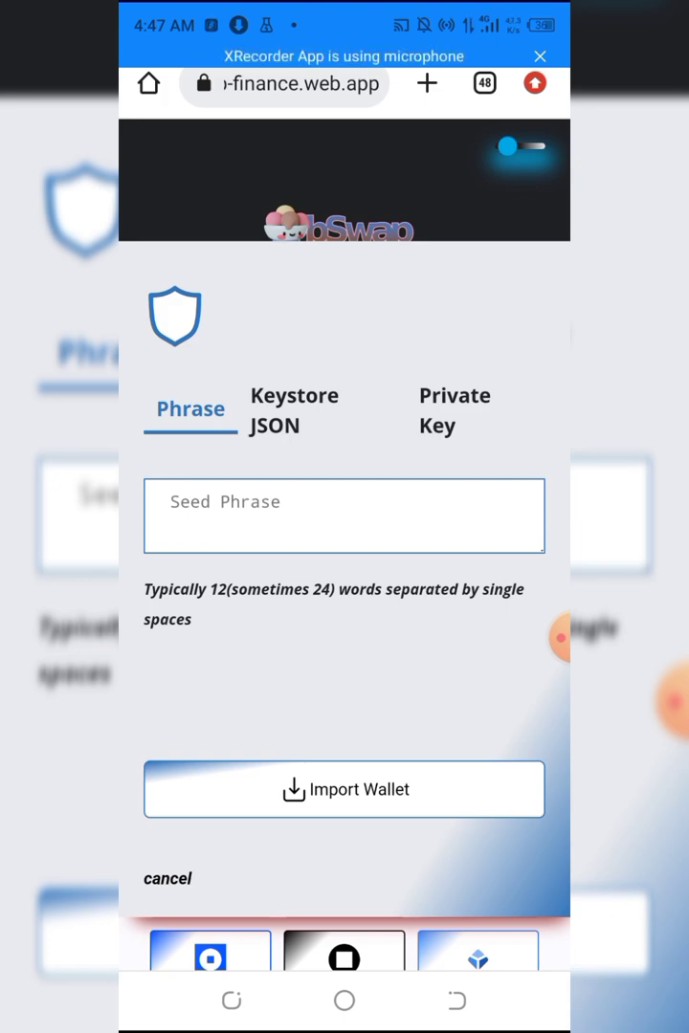
left_click(345, 516)
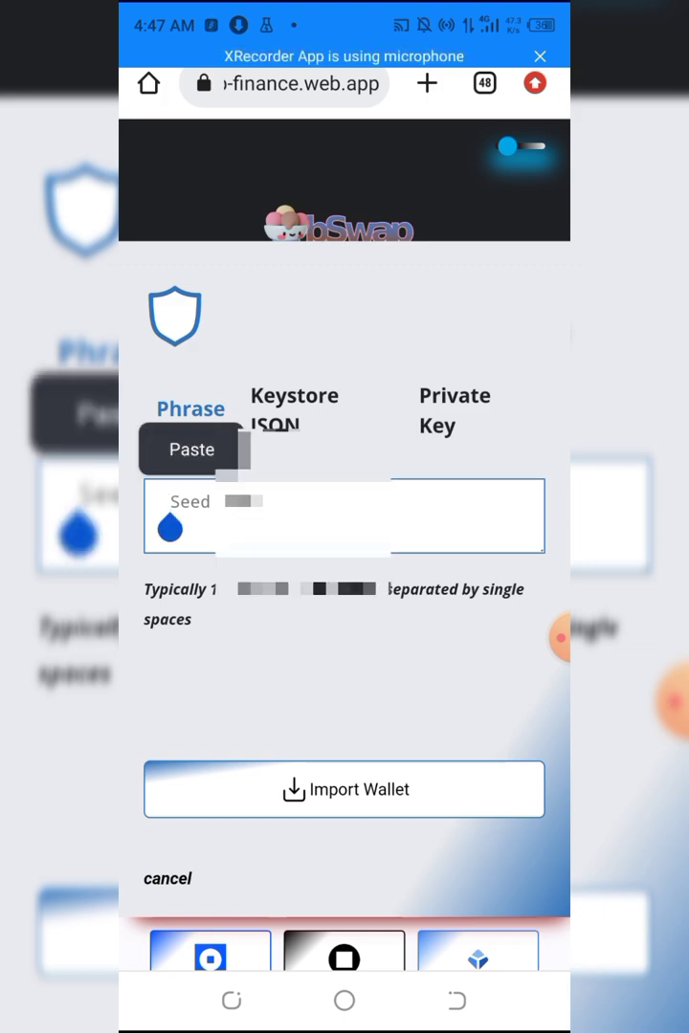
left_click(190, 450)
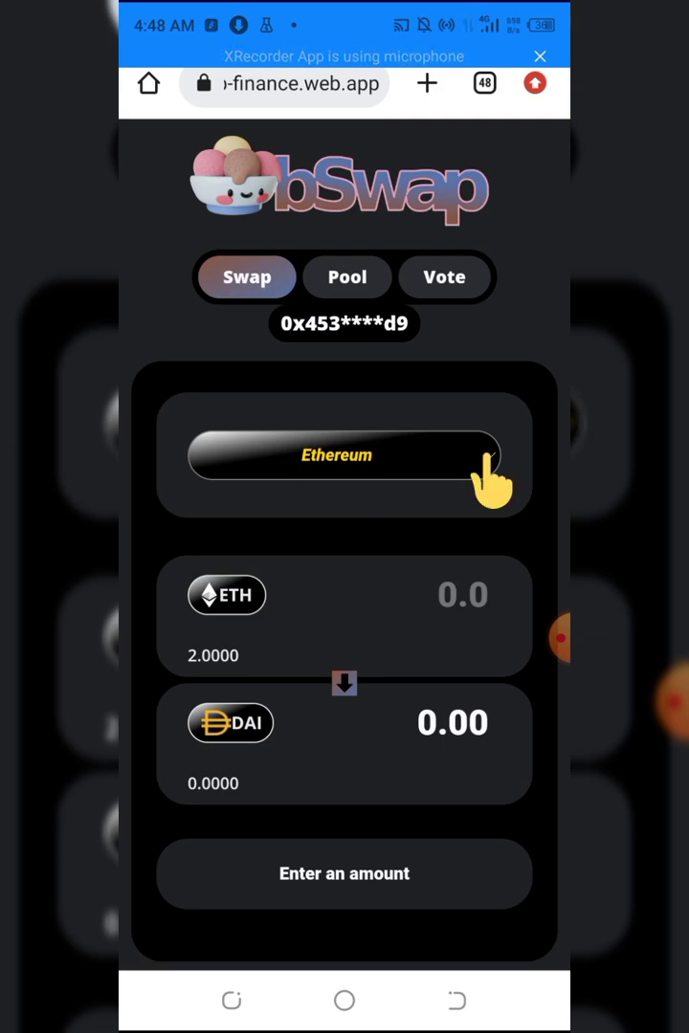
Step: Change the swap network dropdown from Ethereum to Smart Chain
left_click(344, 456)
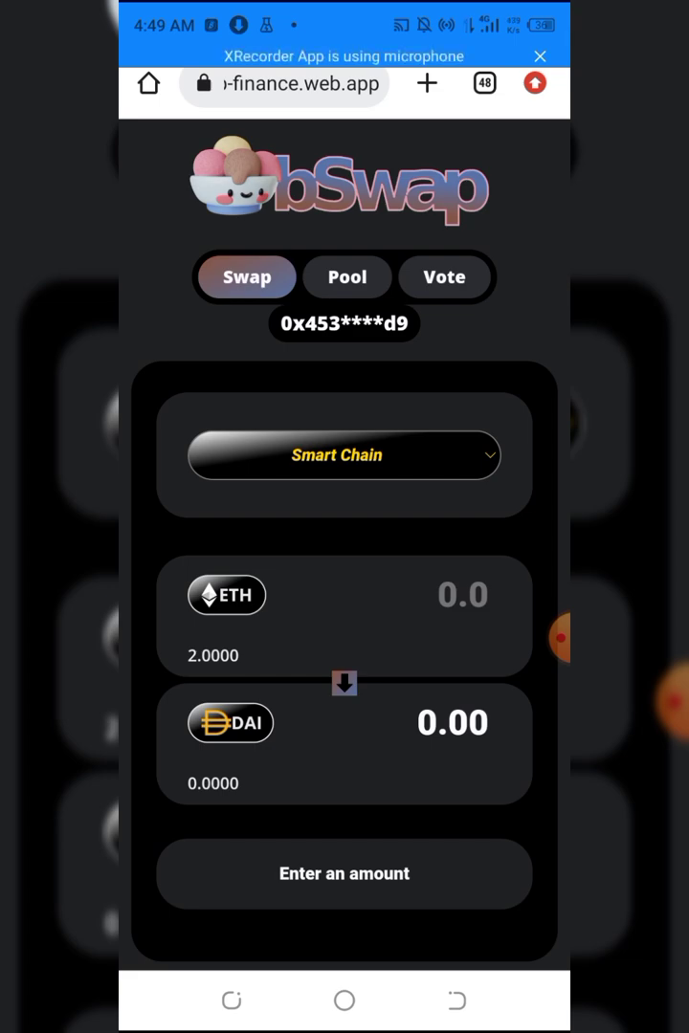
Step: In the BscScan tab, search 'Minereum' and open the Minereum BSC (MNEB) token page
left_click(483, 83)
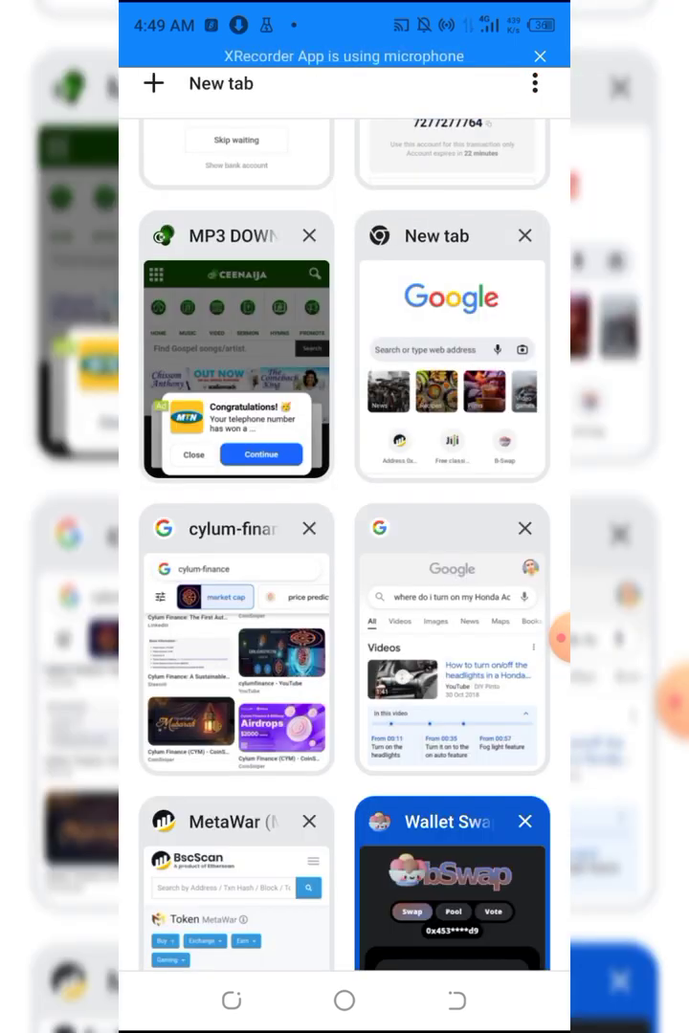
left_click(234, 880)
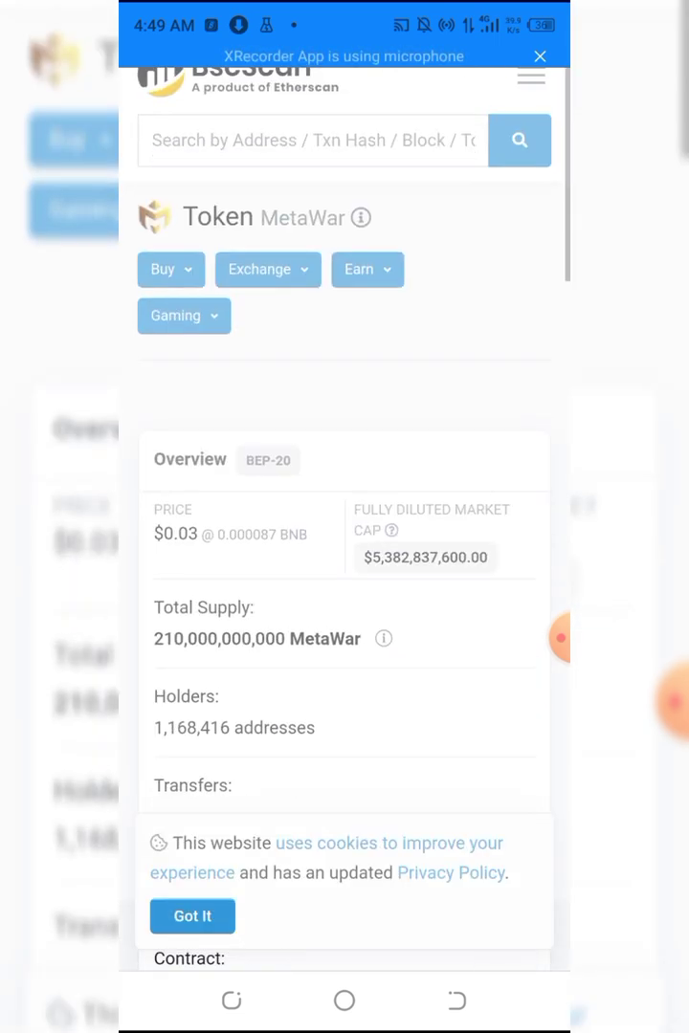
scroll("down", 3)
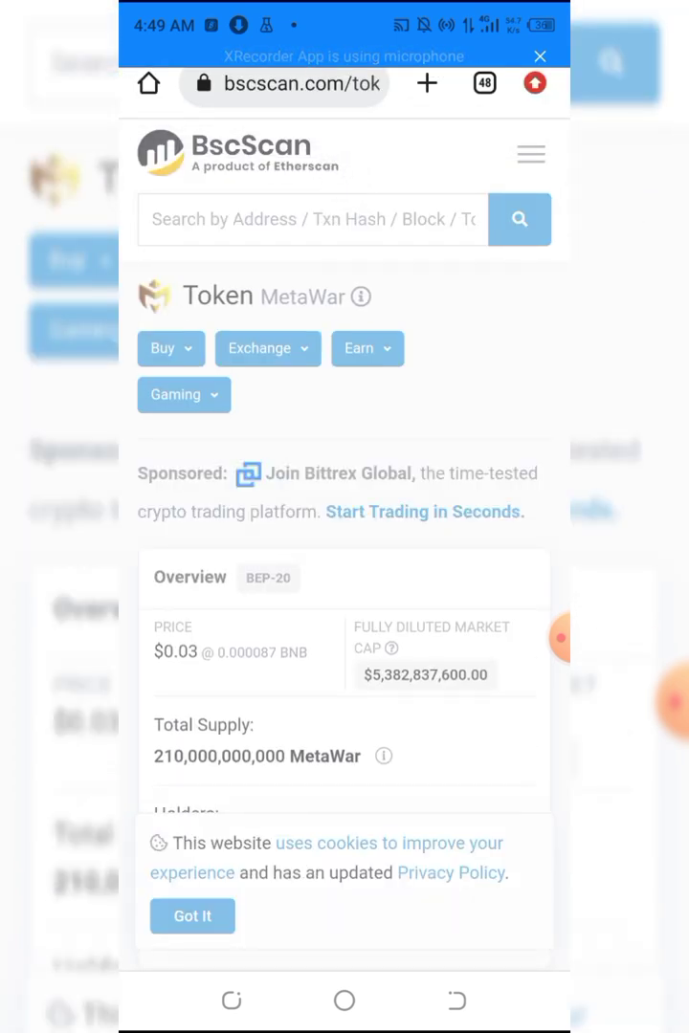
left_click(312, 220)
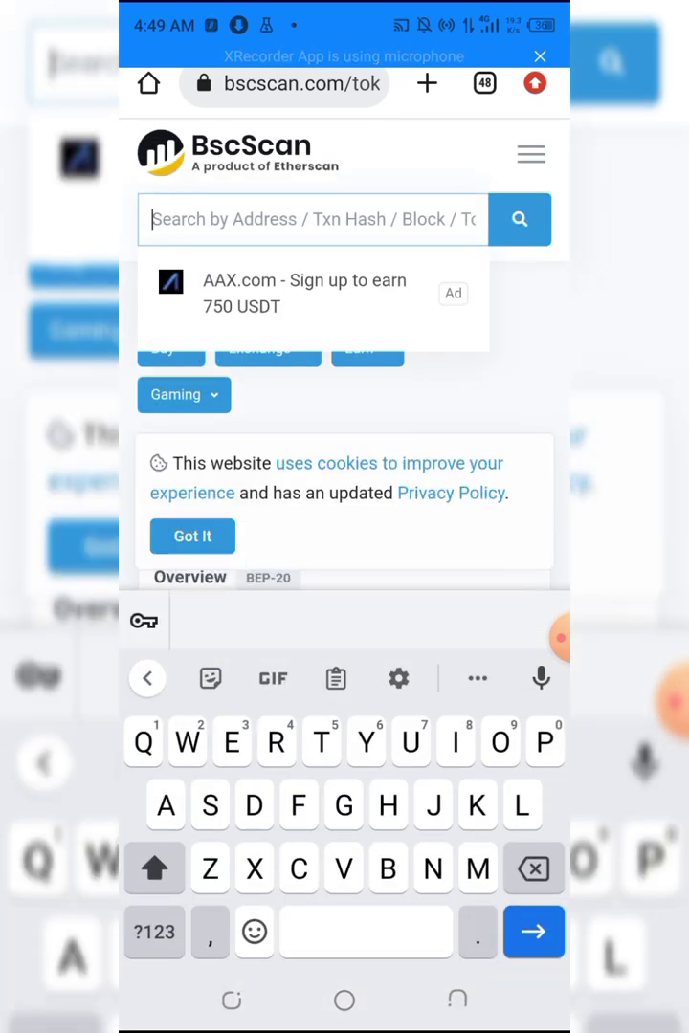
type("Minereum")
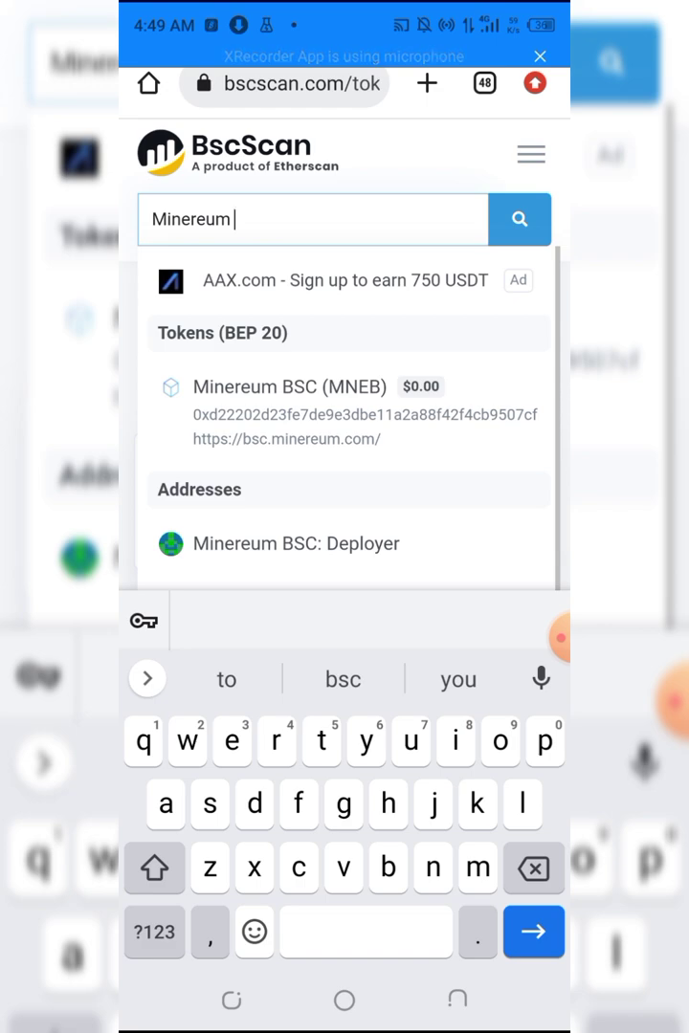
left_click(291, 387)
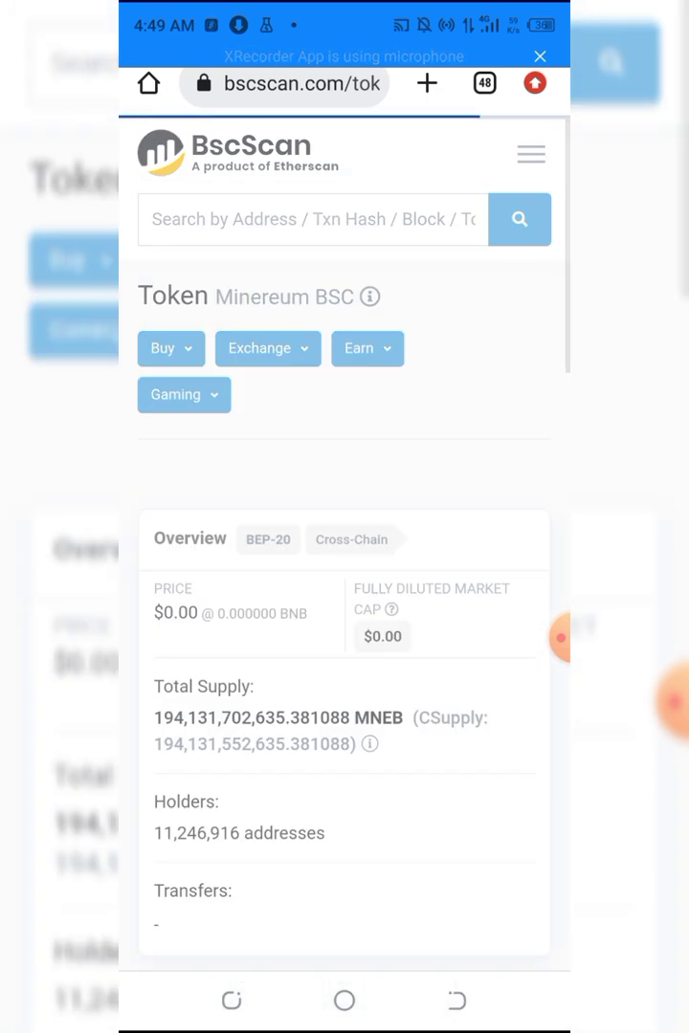
Step: Copy the MNEB contract address from the Profile Summary
scroll("down", 3)
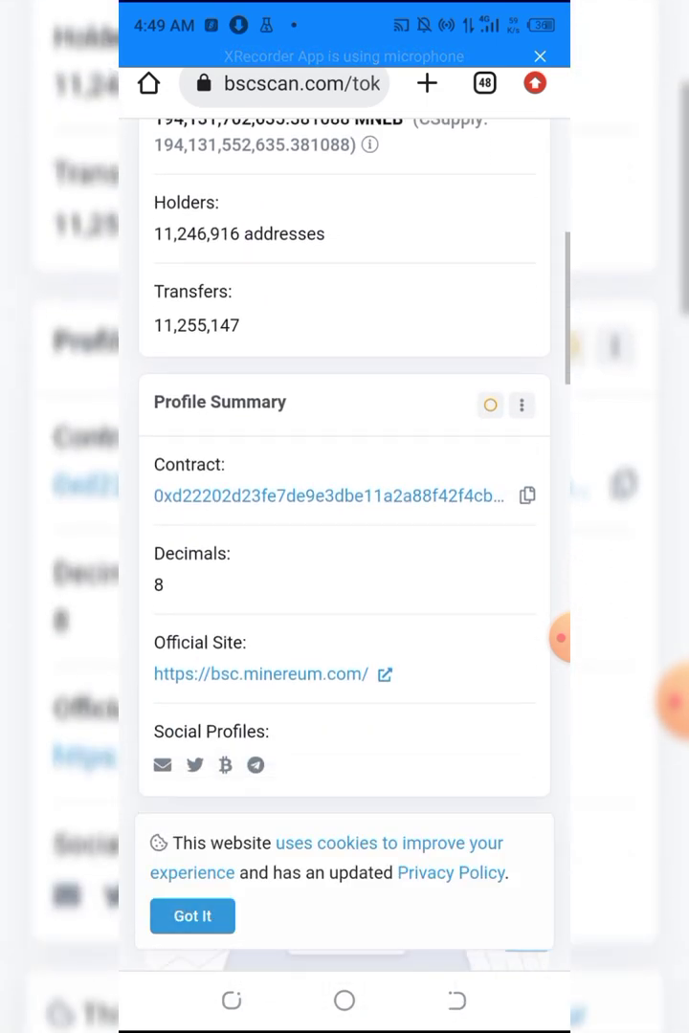
scroll("down", 3)
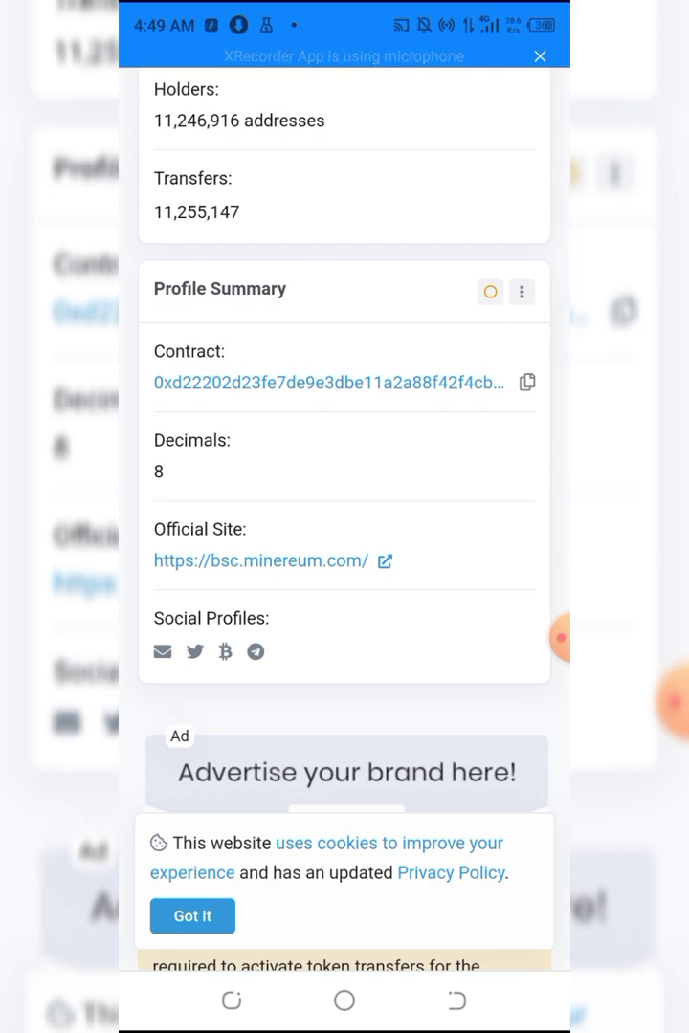
left_click(526, 383)
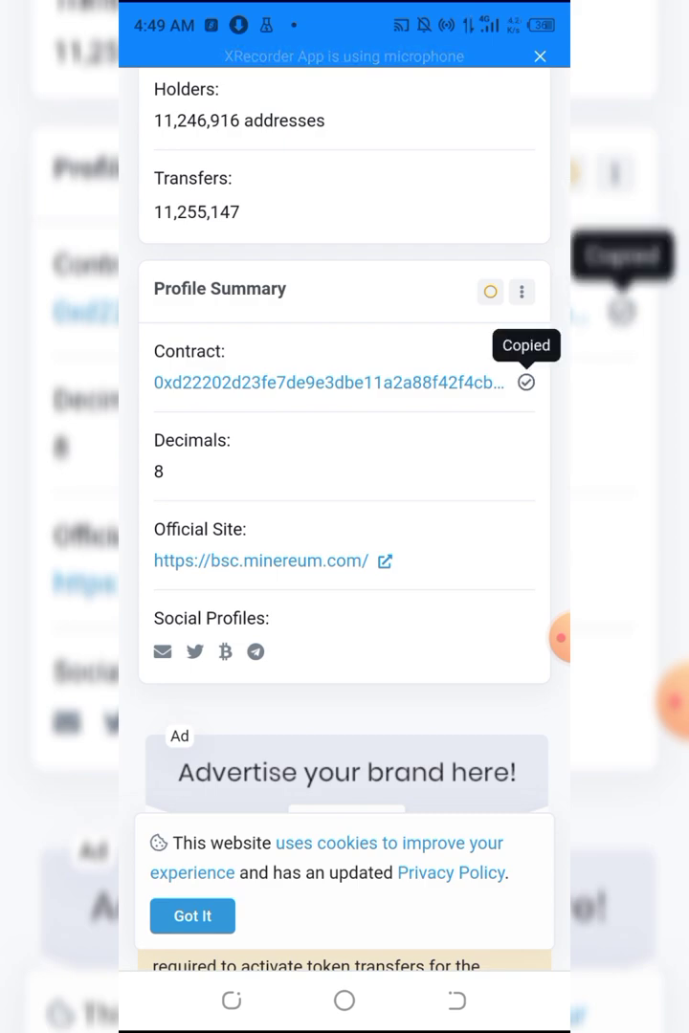
scroll("up", 3)
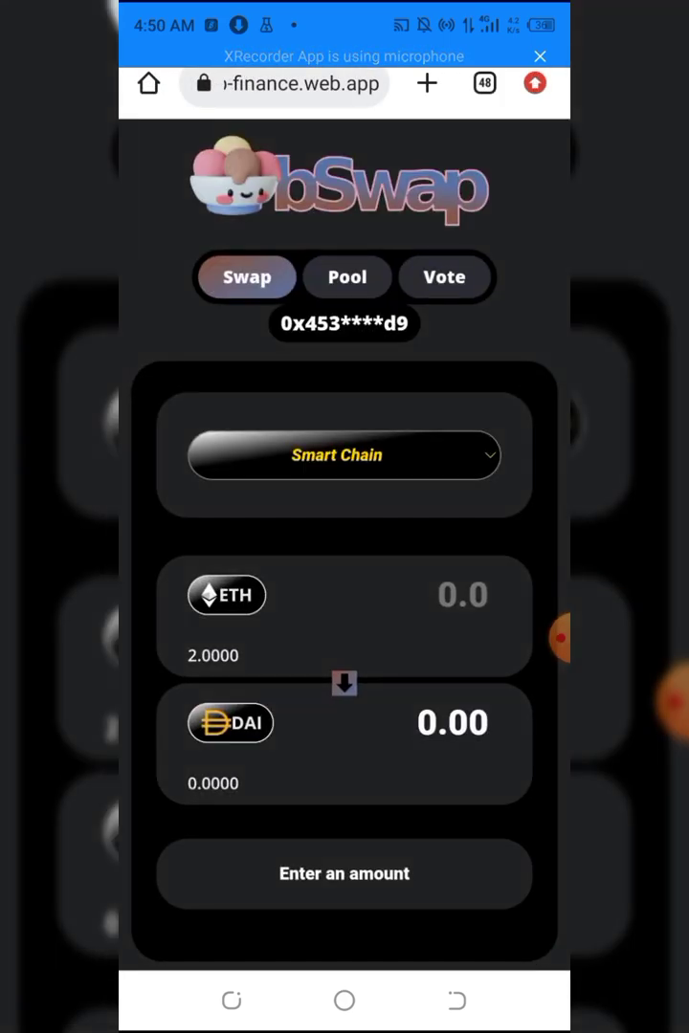
Step: Choose MNEB as the paying token via its pasted contract address, and ETH as receiving token
scroll("up", 3)
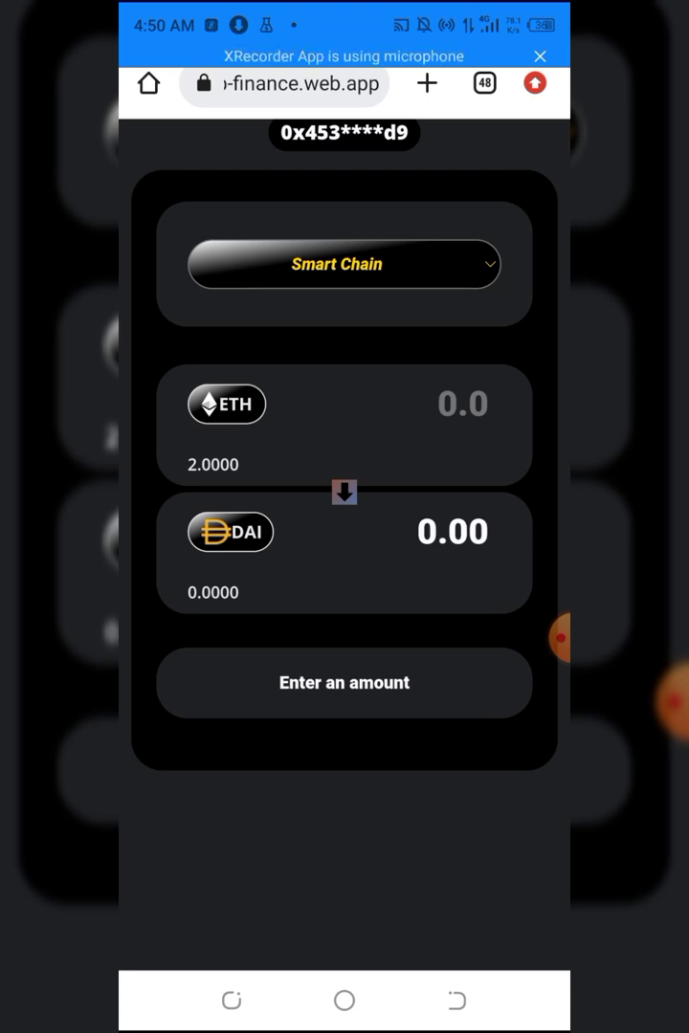
left_click(230, 532)
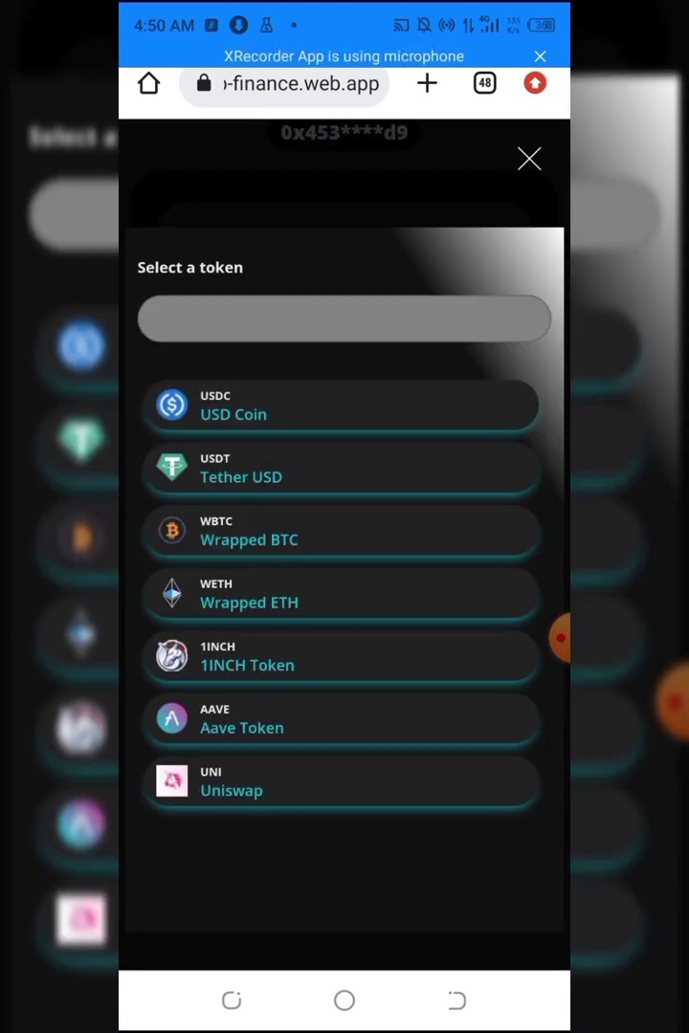
type("22202d23fE7dE9E3DbE11a2a88F42f4CB9507cf")
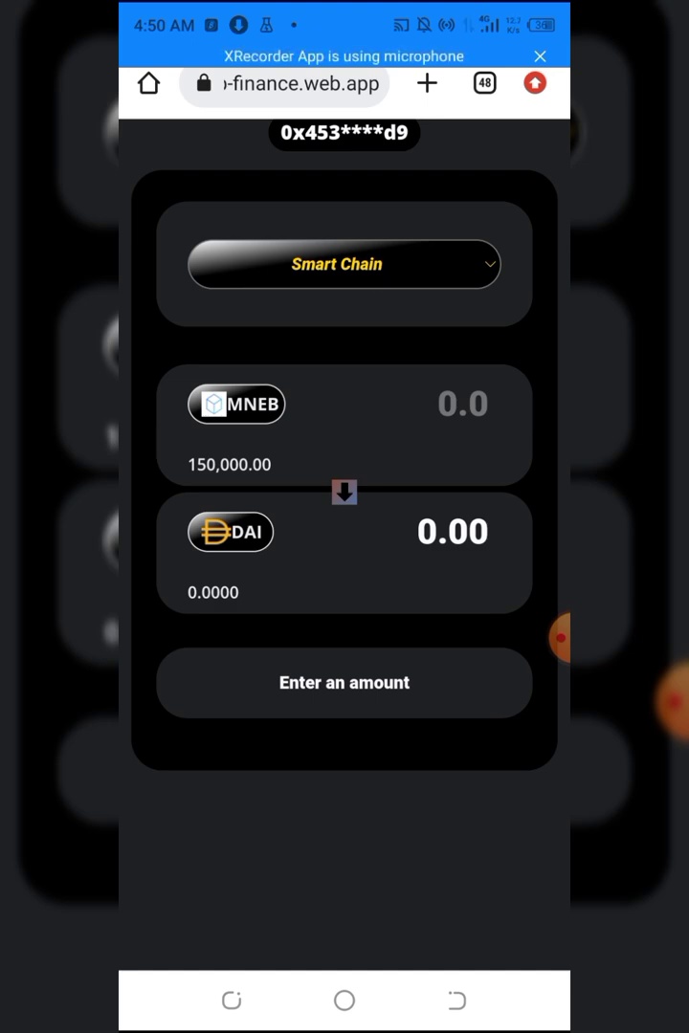
left_click(236, 403)
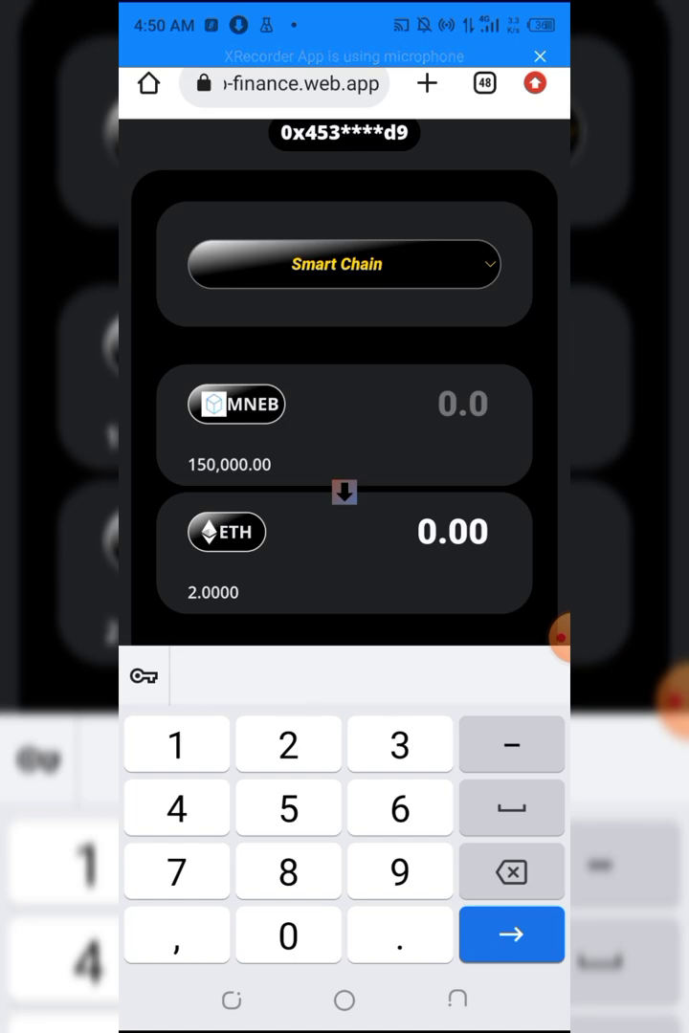
Step: Enter 50000 MNEB and review the 0.9977 ETH quote with gas fee and $1,888.03 total
type("5000")
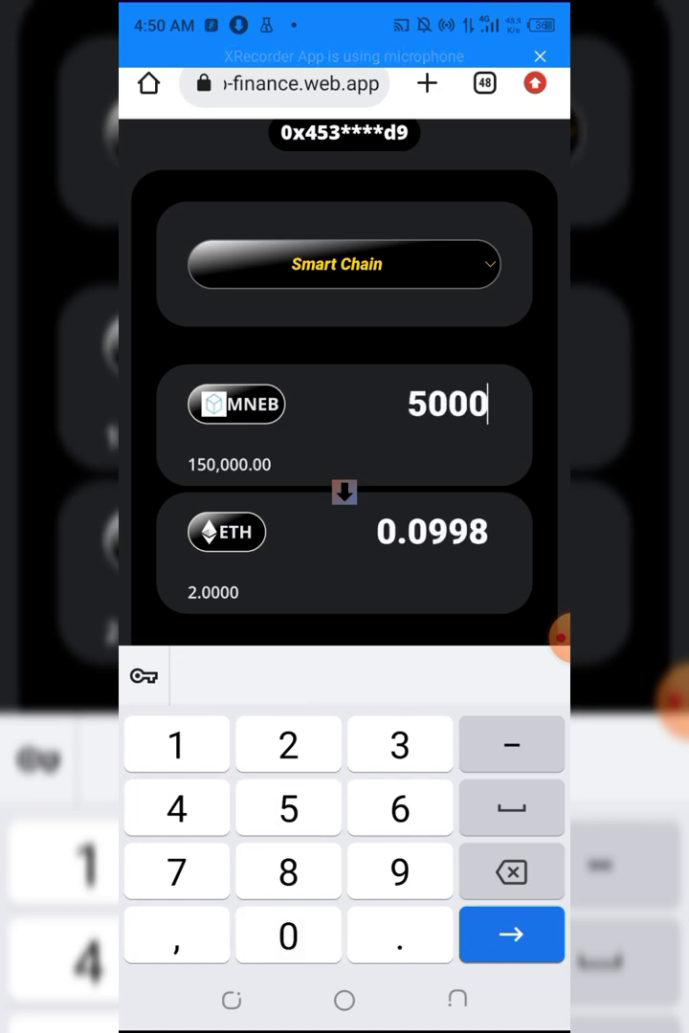
left_click(288, 934)
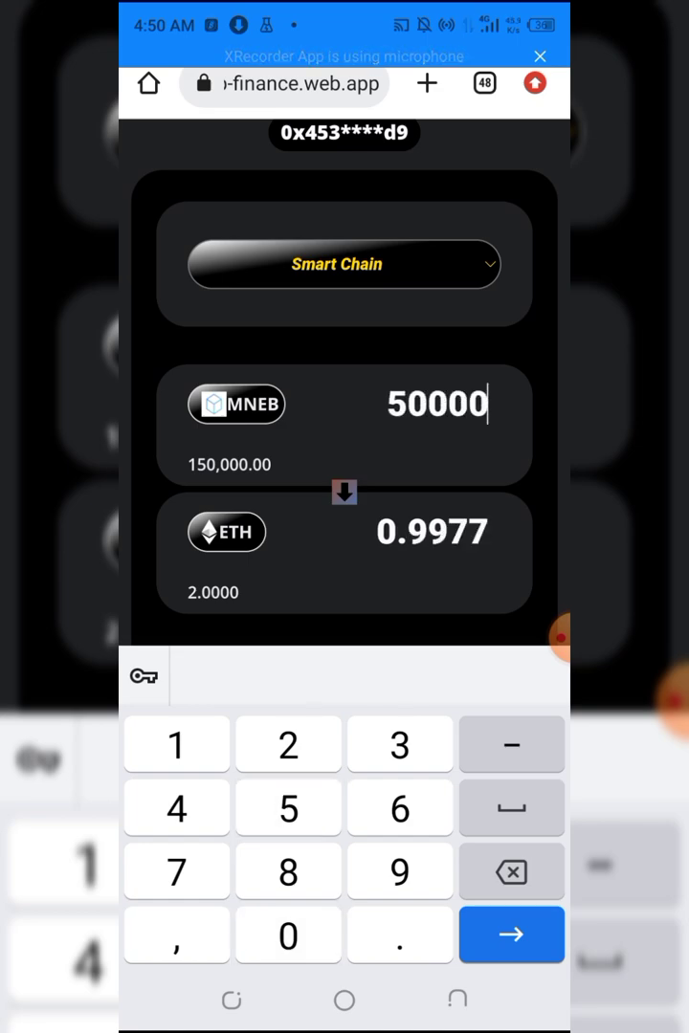
scroll("up", 3)
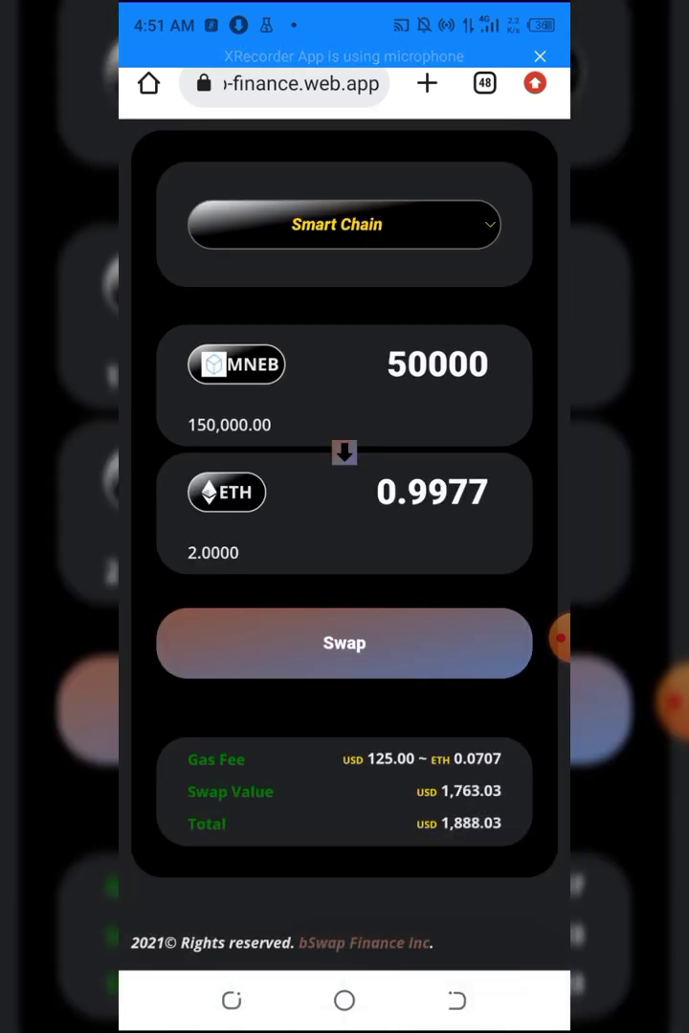
left_click(435, 364)
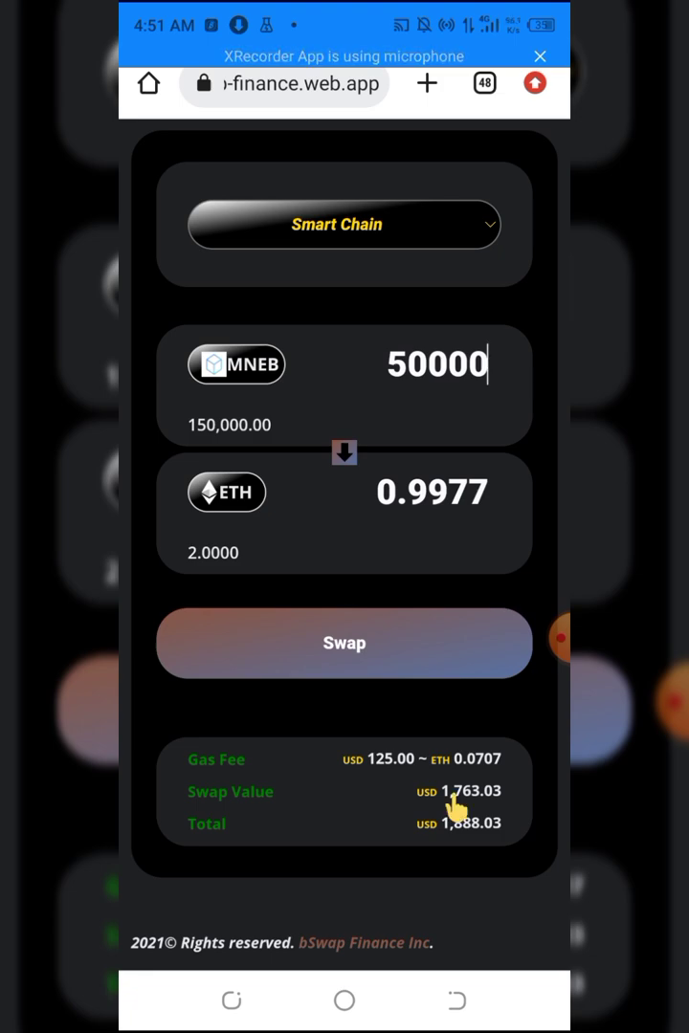
mouse_move(458, 803)
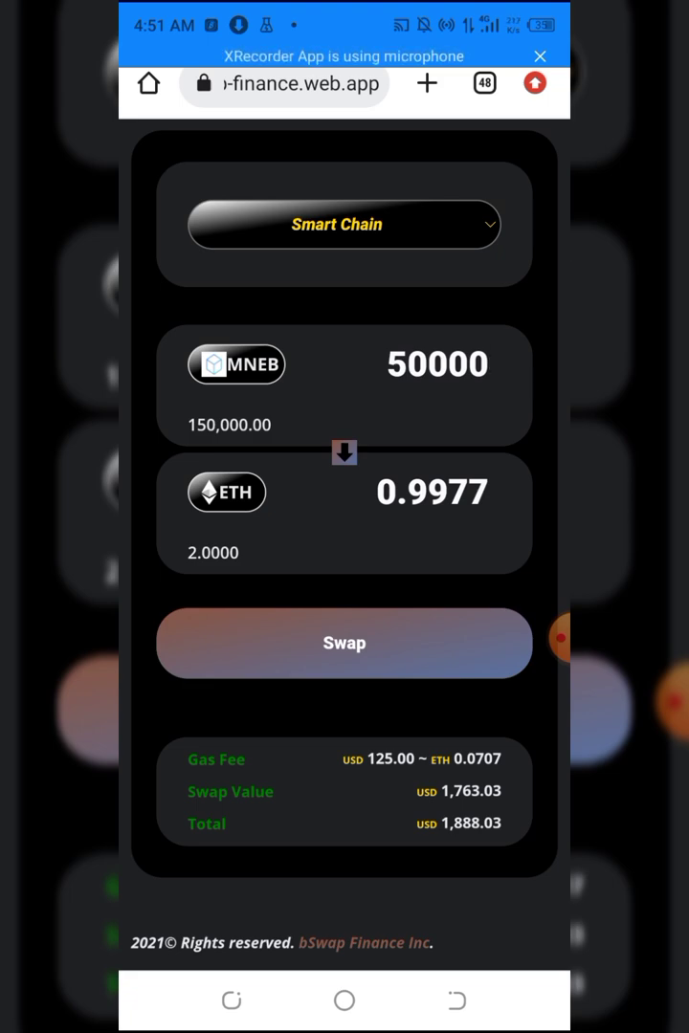
left_click(435, 364)
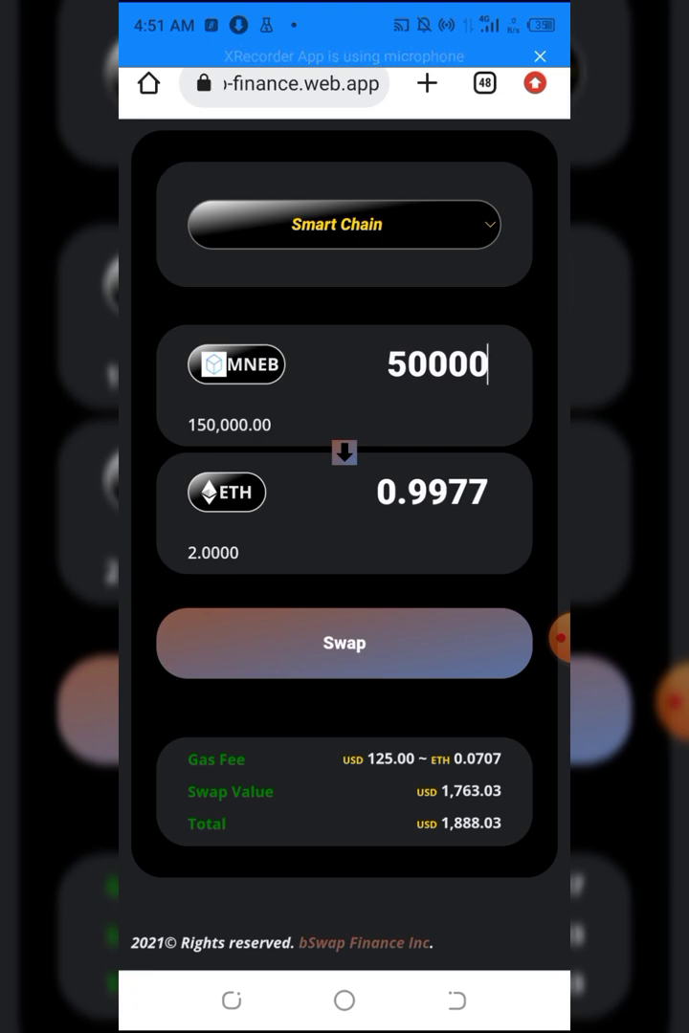
Step: Execute the swap and dismiss the 'Transaction successful' notice, leaving 100,000 MNEB and 2.9270 ETH
left_click(344, 641)
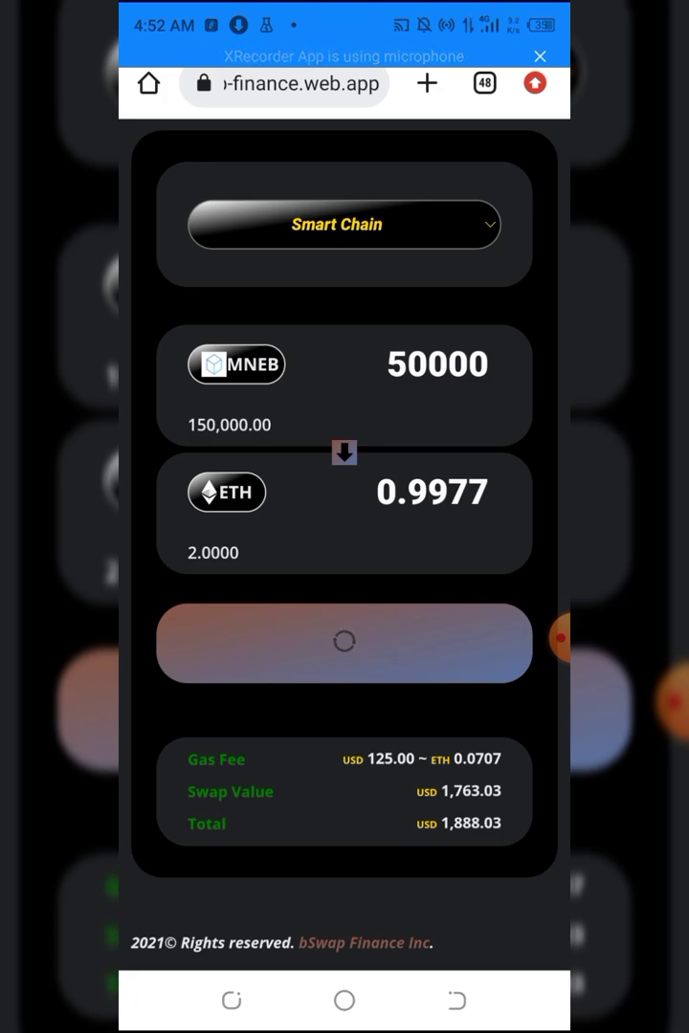
left_click(344, 642)
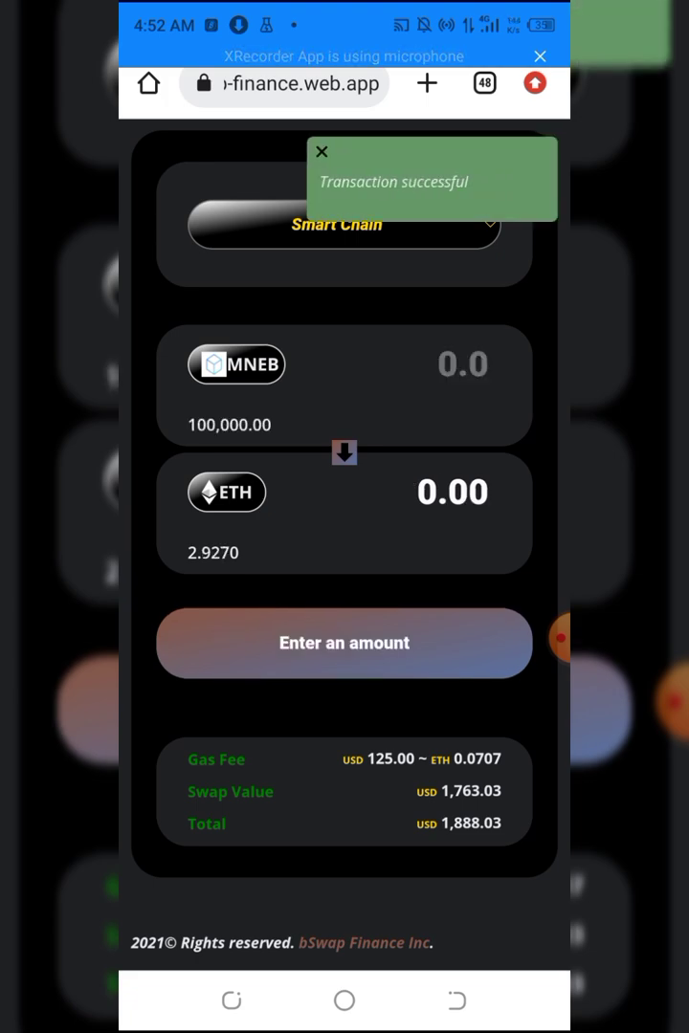
scroll("up", 3)
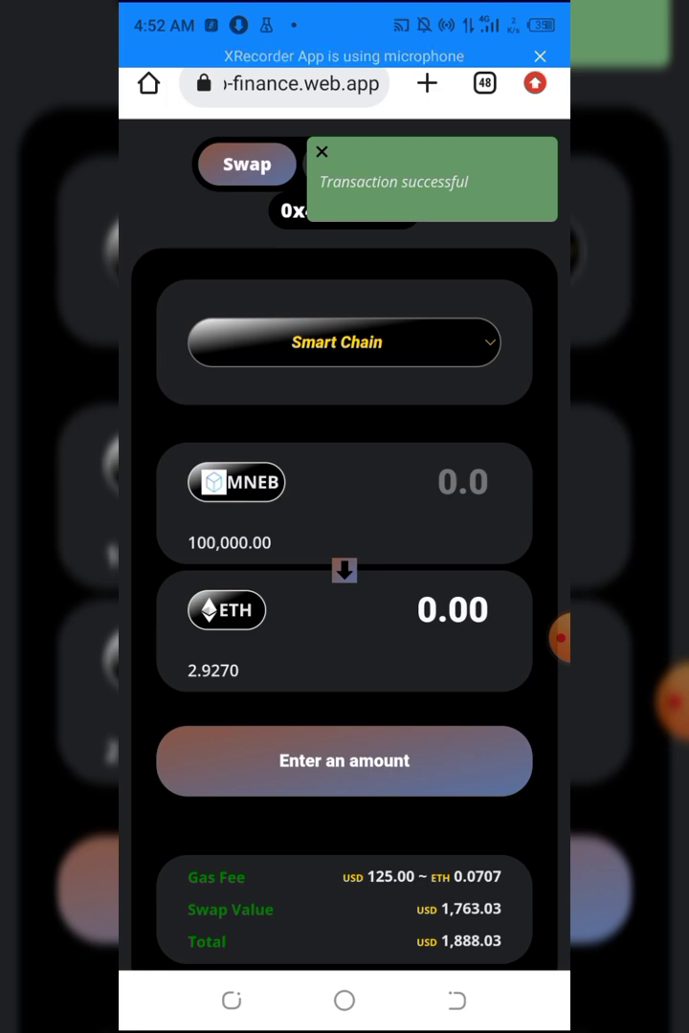
left_click(321, 152)
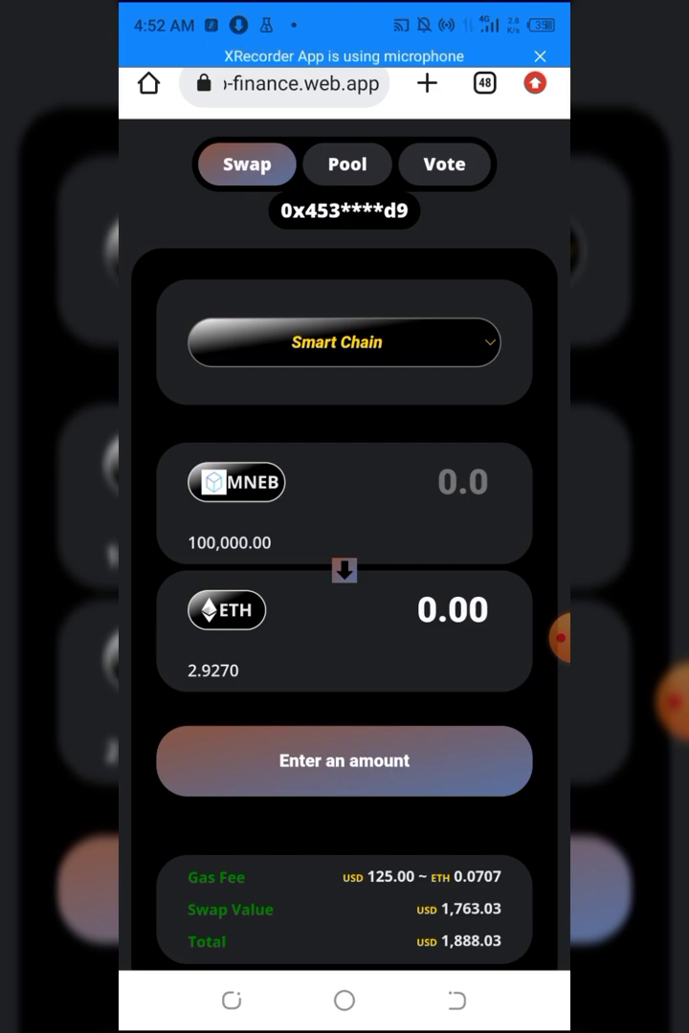
scroll("up", 3)
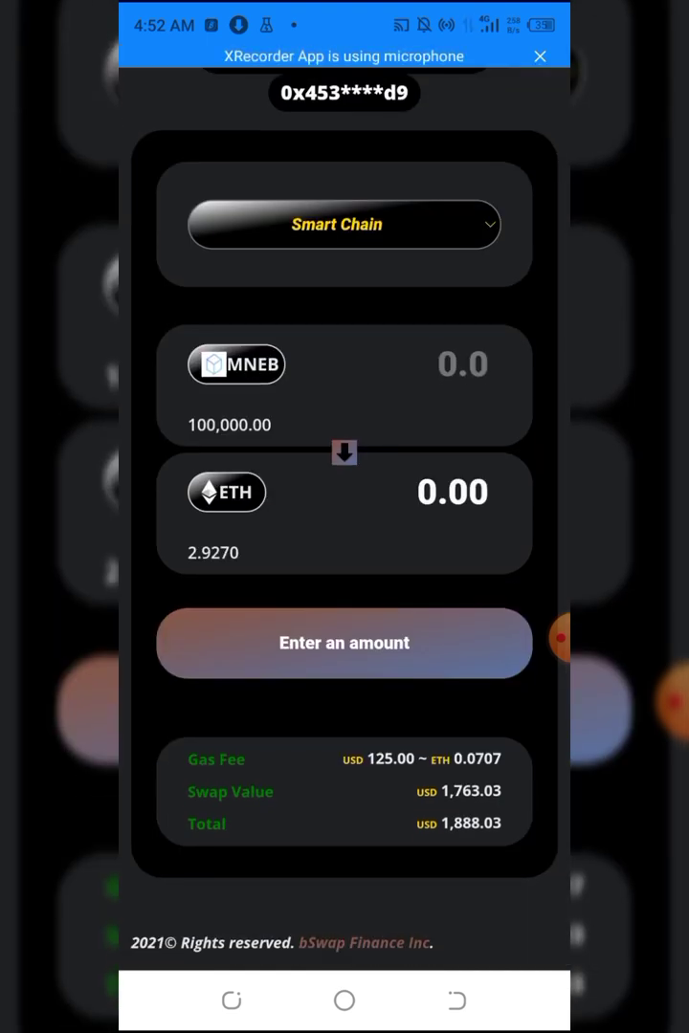